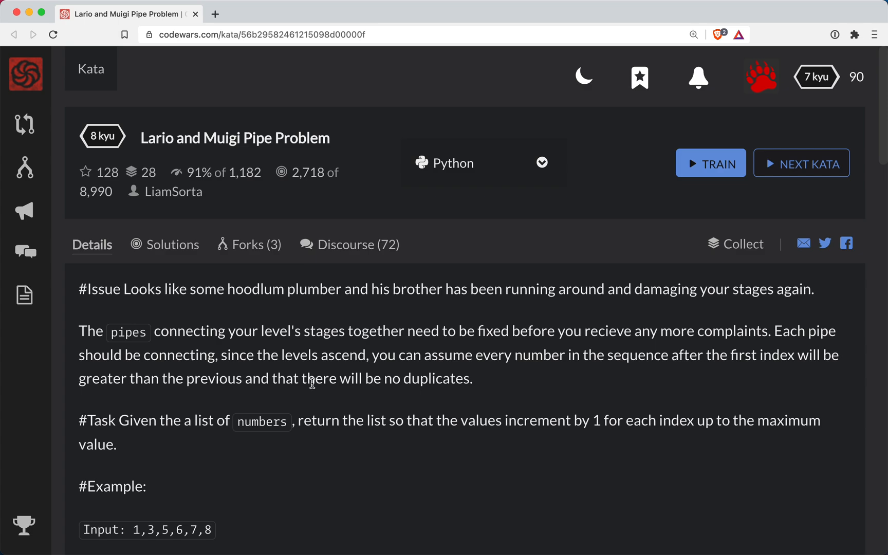
{"action": "mouse_move", "coordinate": [151, 143]}
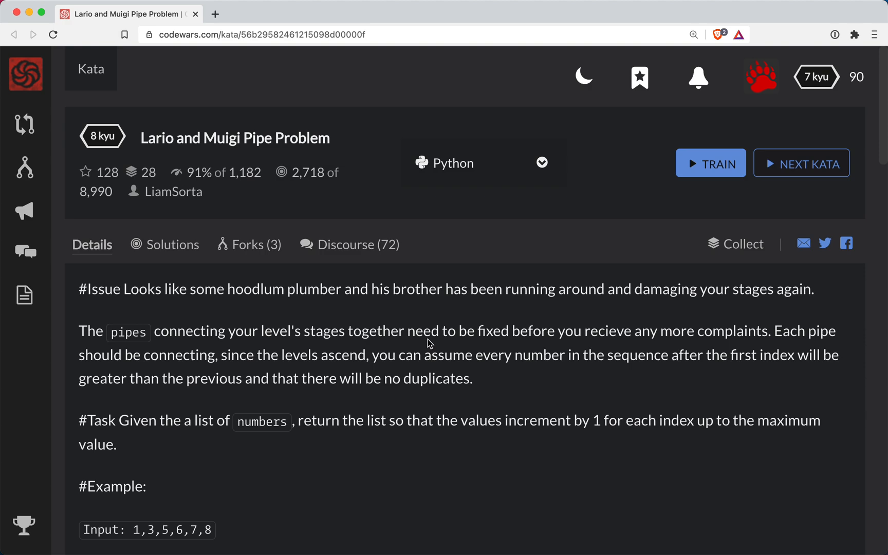
{"action": "mouse_move", "coordinate": [555, 377]}
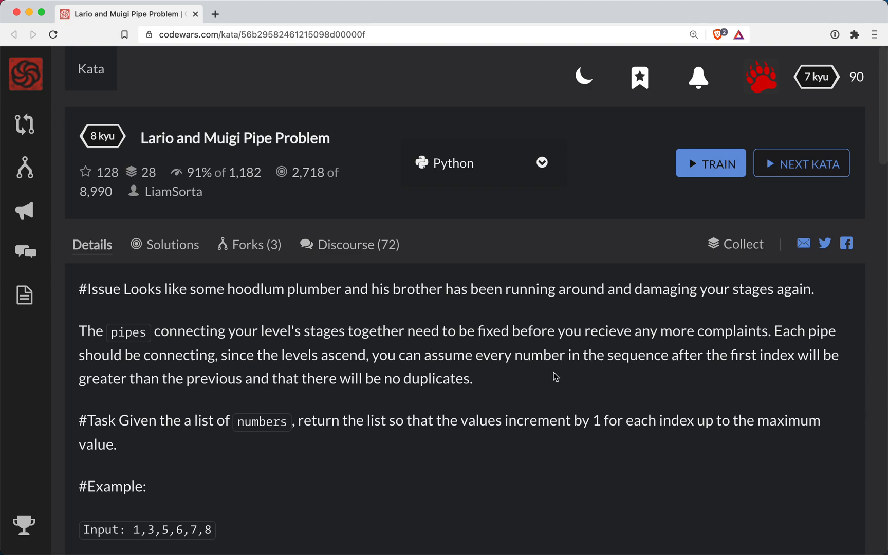
- Look over the kata description, then start training on it in Python
{"action": "scroll", "scroll_direction": "down", "scroll_amount": 3}
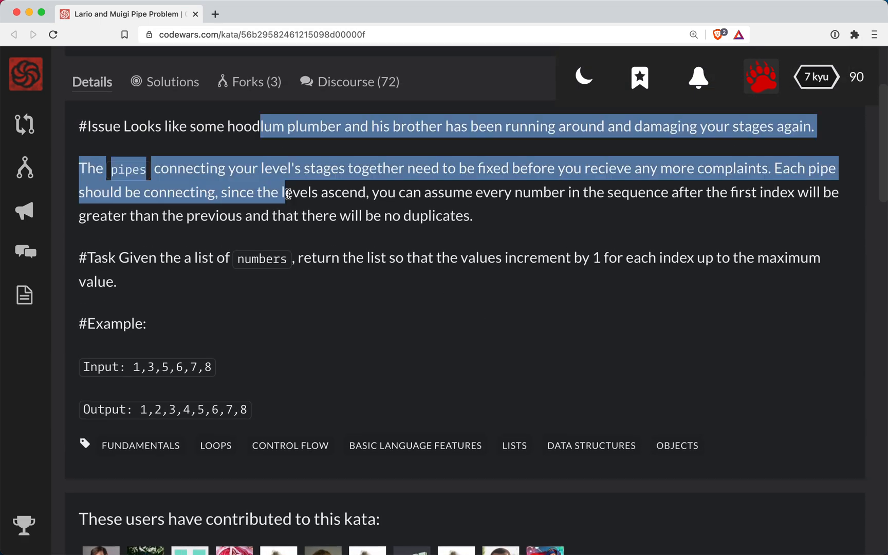
{"action": "scroll", "scroll_direction": "down", "scroll_amount": 3}
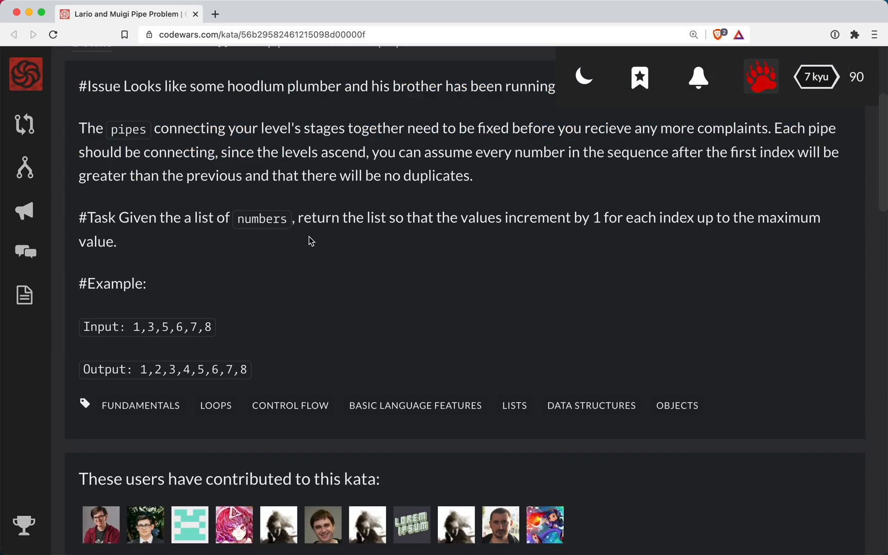
{"action": "double_click", "coordinate": [261, 218]}
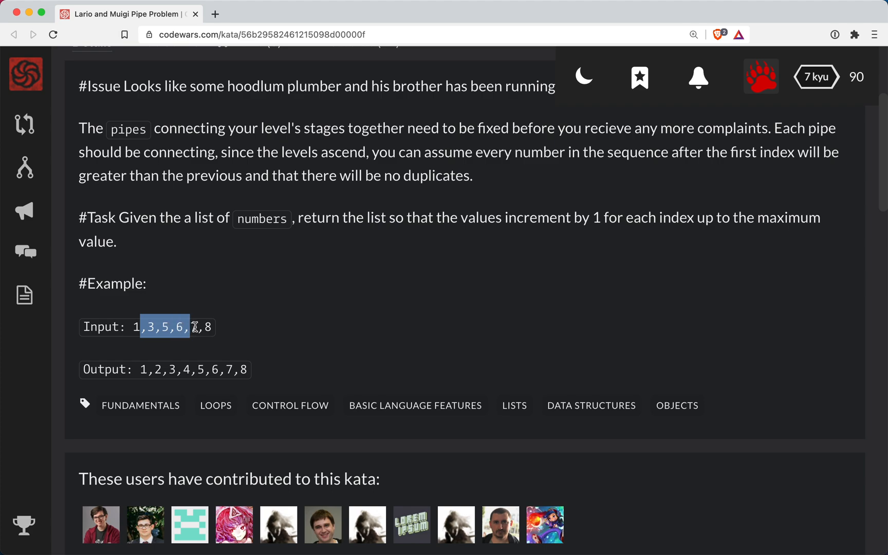
{"action": "double_click", "coordinate": [193, 369]}
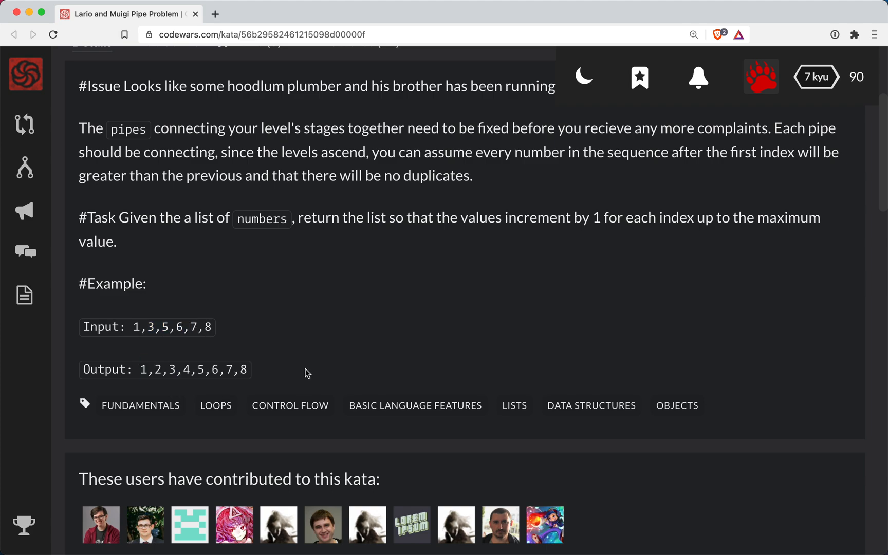
{"action": "scroll", "scroll_direction": "up", "scroll_amount": 3}
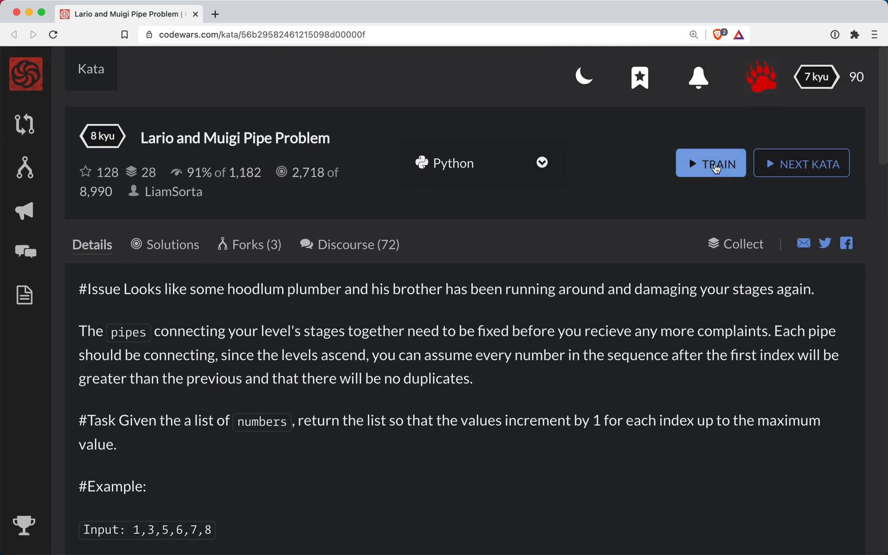
{"action": "left_click", "coordinate": [710, 163]}
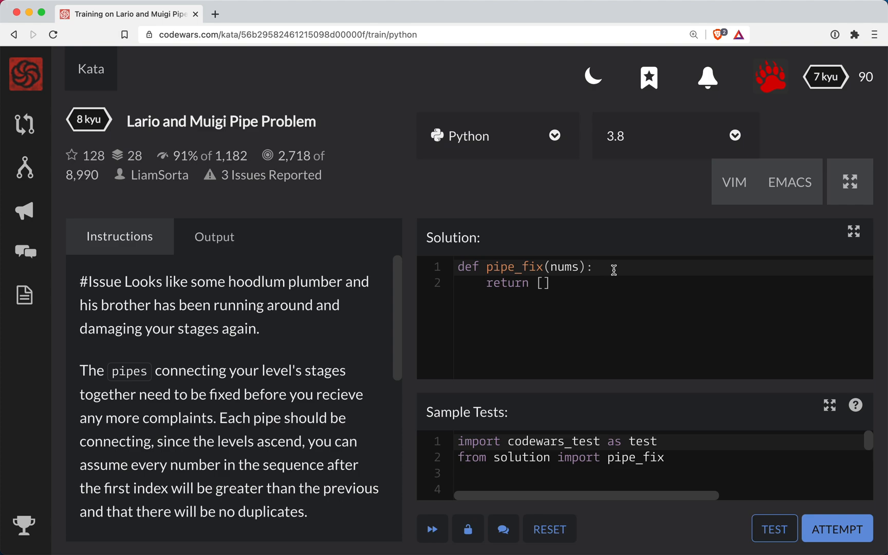
- In pipe_fix, add first = nums[0] and last = nums[-1] above the return
{"action": "type", "text": "first ="}
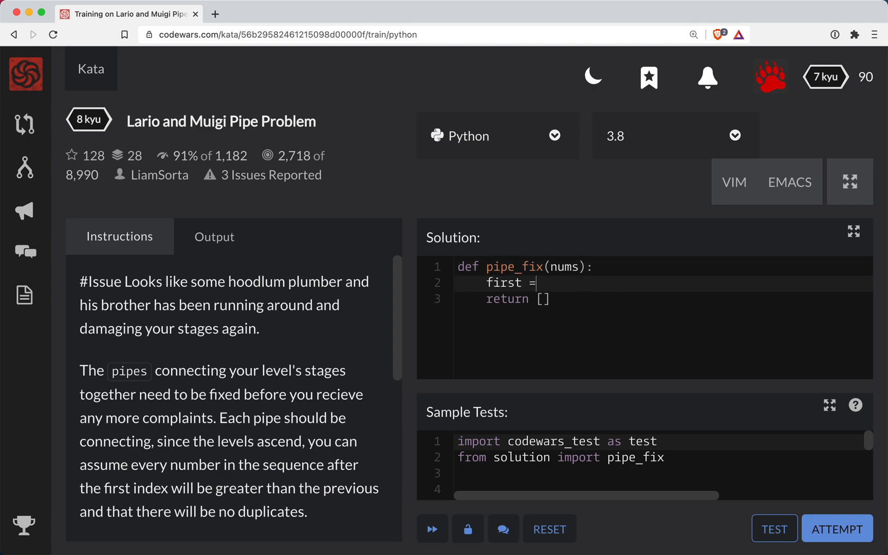
{"action": "type", "text": "nums[-]"}
{"action": "type", "text": "last"}
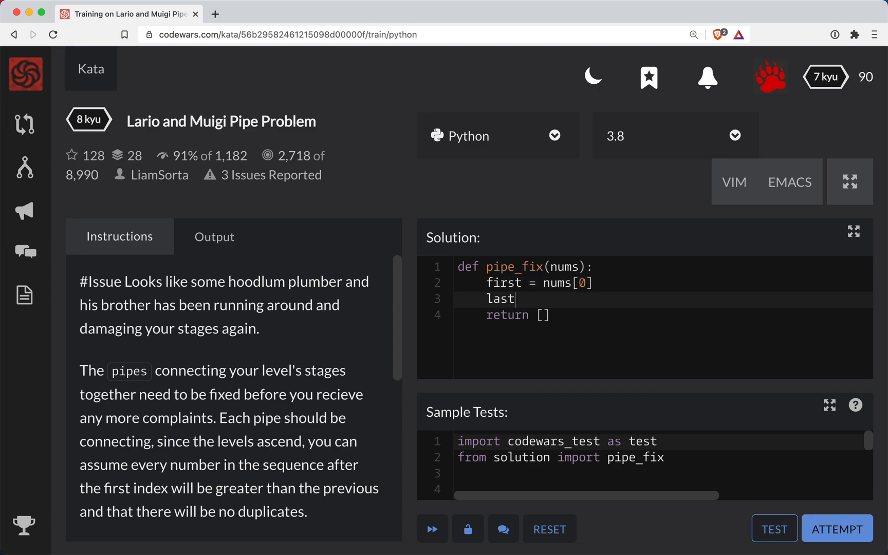
{"action": "type", "text": "= nums[-"}
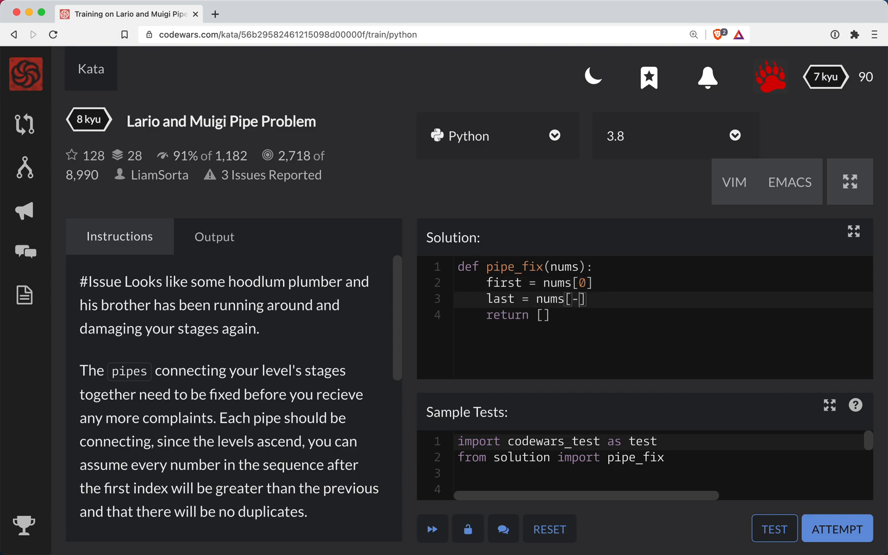
{"action": "type", "text": "1"}
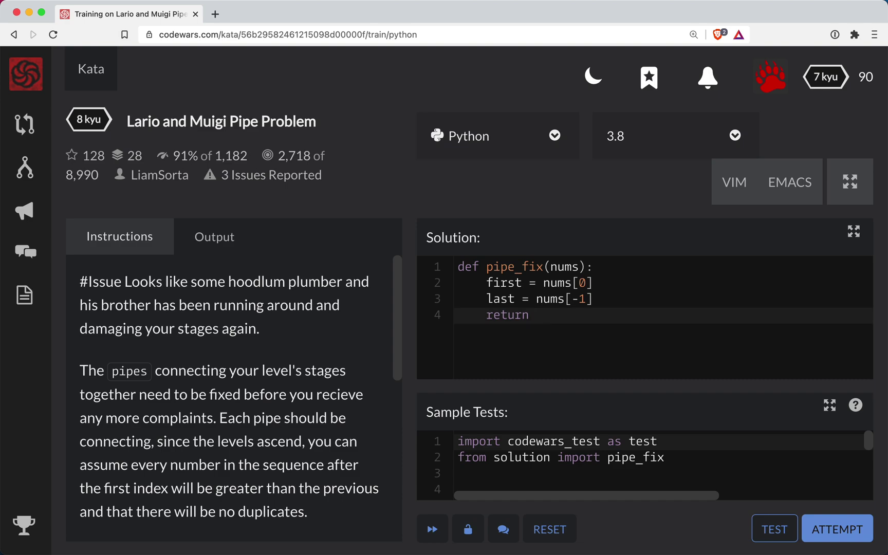
- Complete the return line as list(range(first, last + 1))
{"action": "type", "text": "list("}
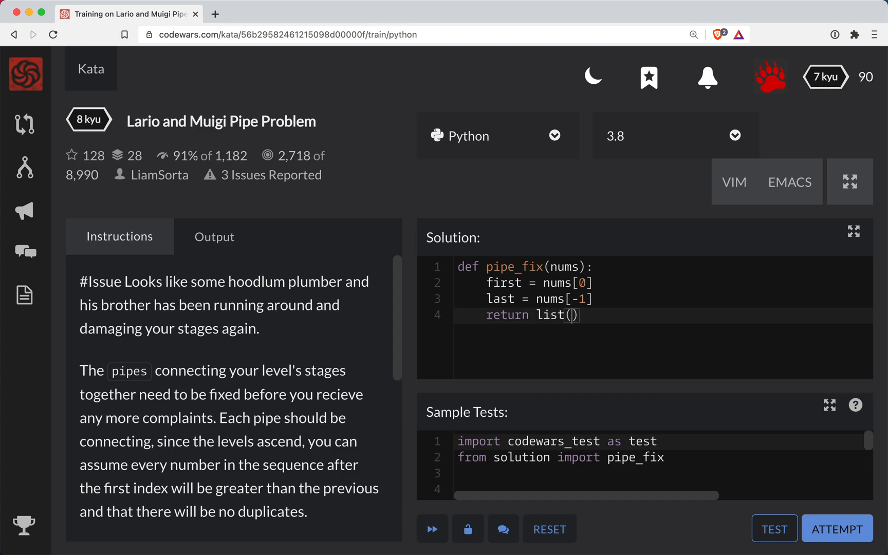
{"action": "type", "text": "range(f"}
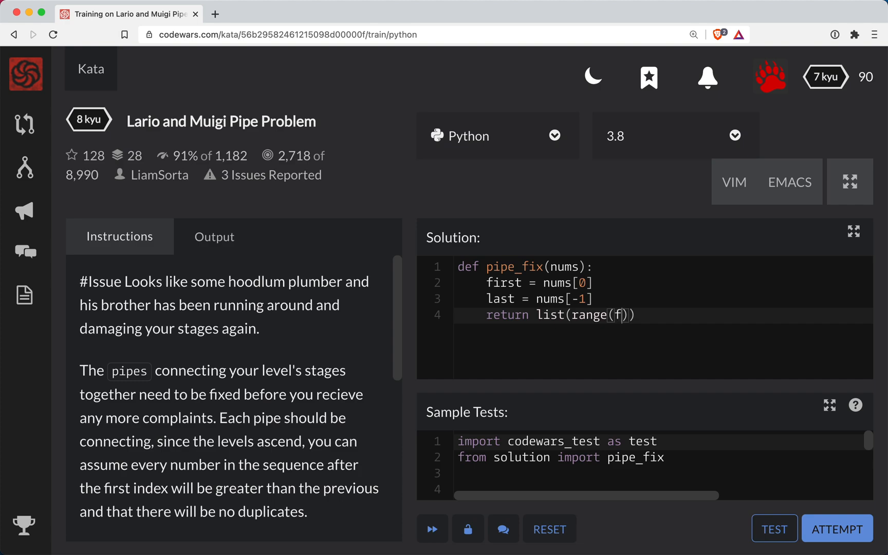
{"action": "type", "text": "irst, l"}
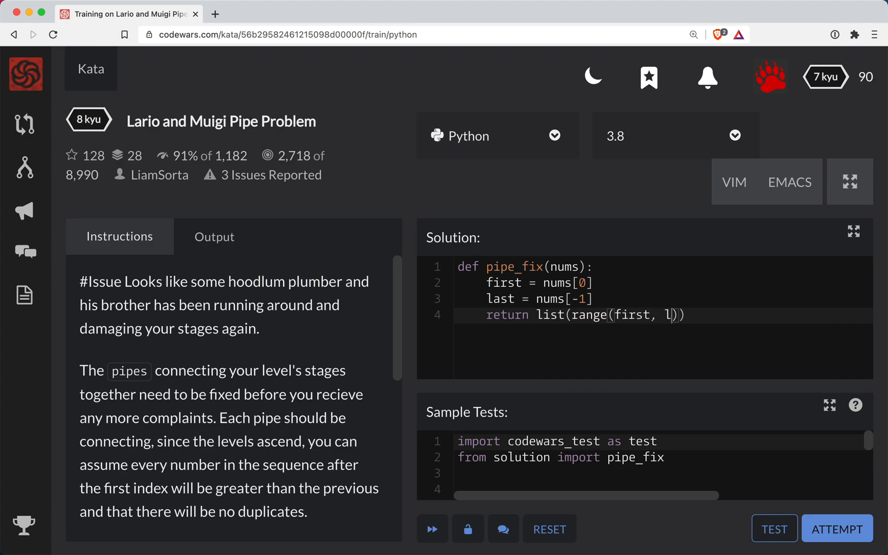
{"action": "type", "text": "ast"}
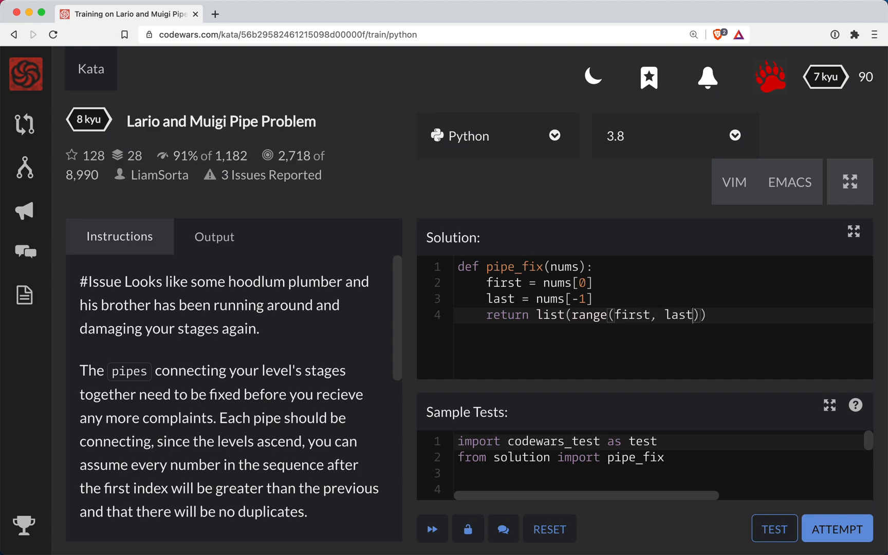
{"action": "type", "text": "+ 1"}
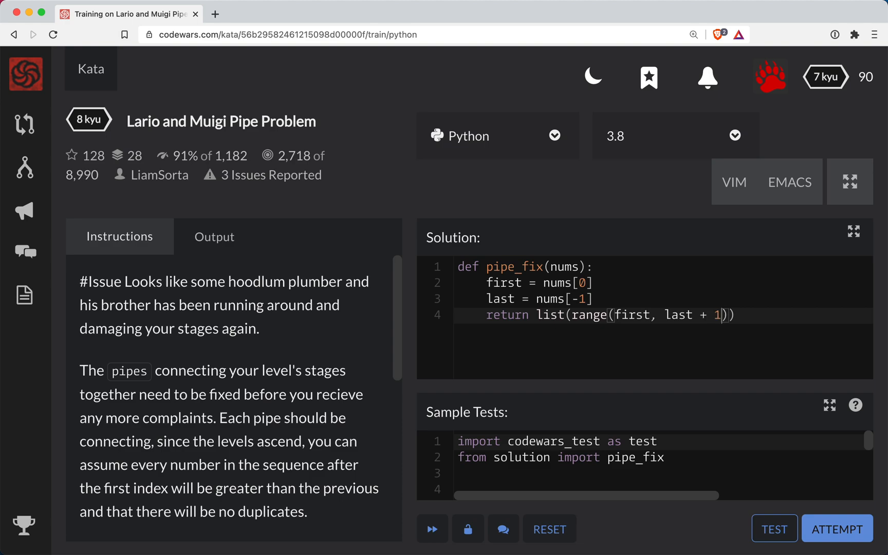
{"action": "double_click", "coordinate": [588, 315]}
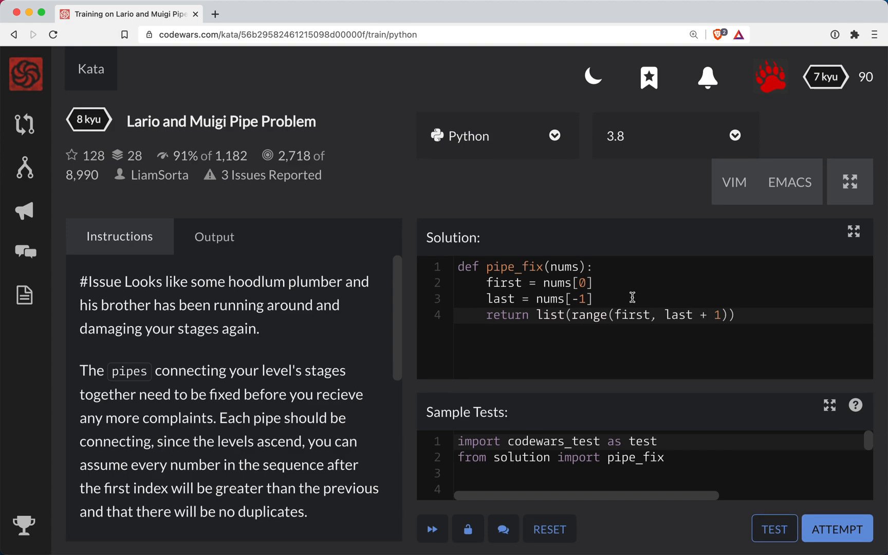
{"action": "scroll", "scroll_direction": "down", "scroll_amount": 3}
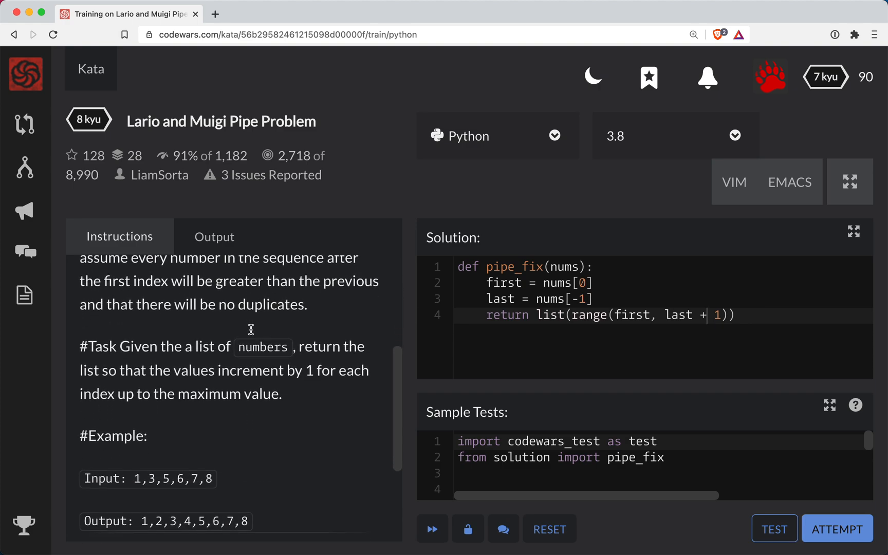
{"action": "scroll", "scroll_direction": "down", "scroll_amount": 3}
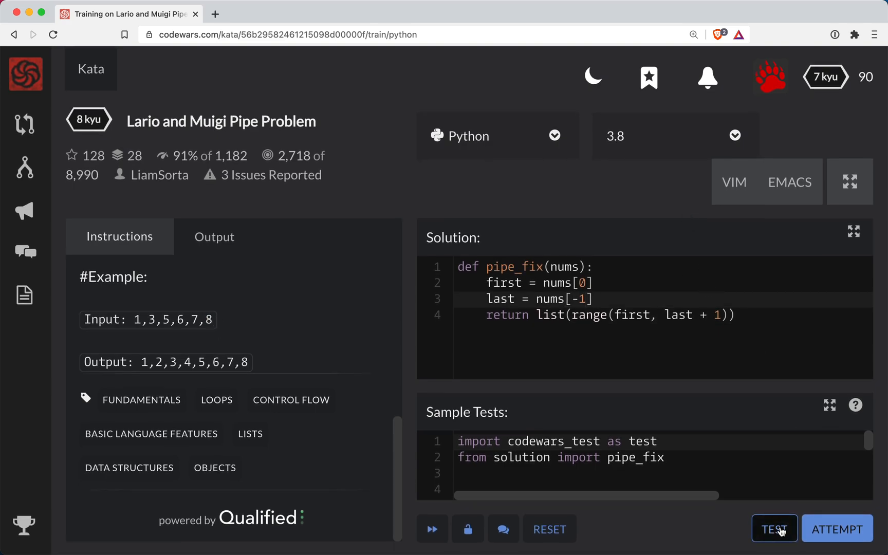
- Run the sample tests and inspect the TabError about inconsistent tabs and spaces
{"action": "left_click", "coordinate": [773, 528]}
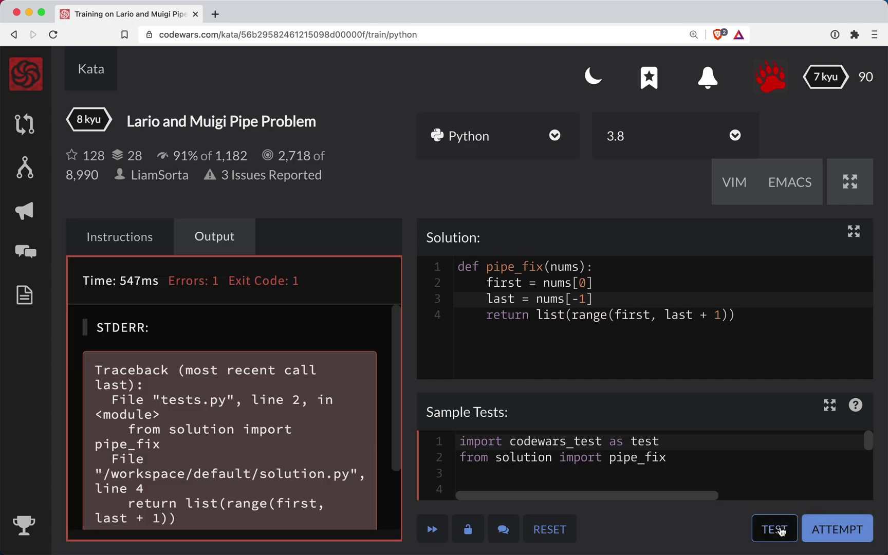
{"action": "scroll", "scroll_direction": "down", "scroll_amount": 3}
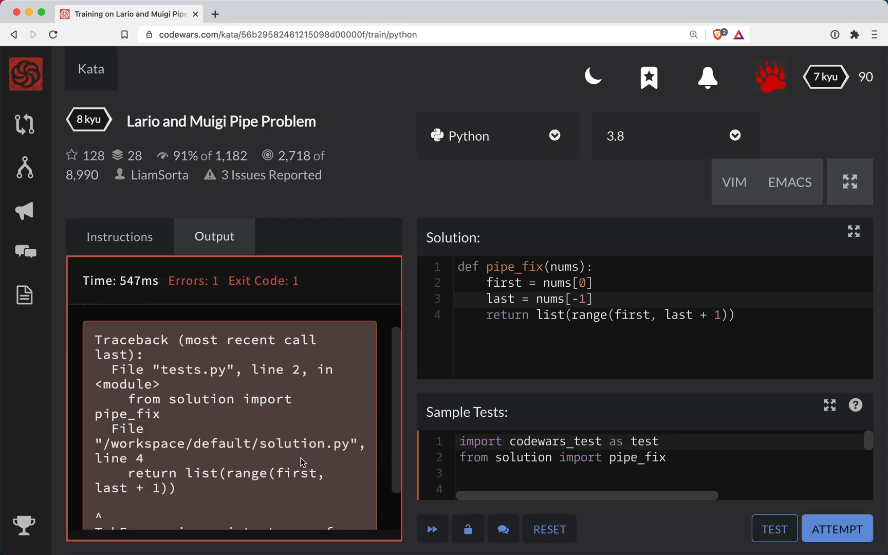
{"action": "scroll", "scroll_direction": "down", "scroll_amount": 3}
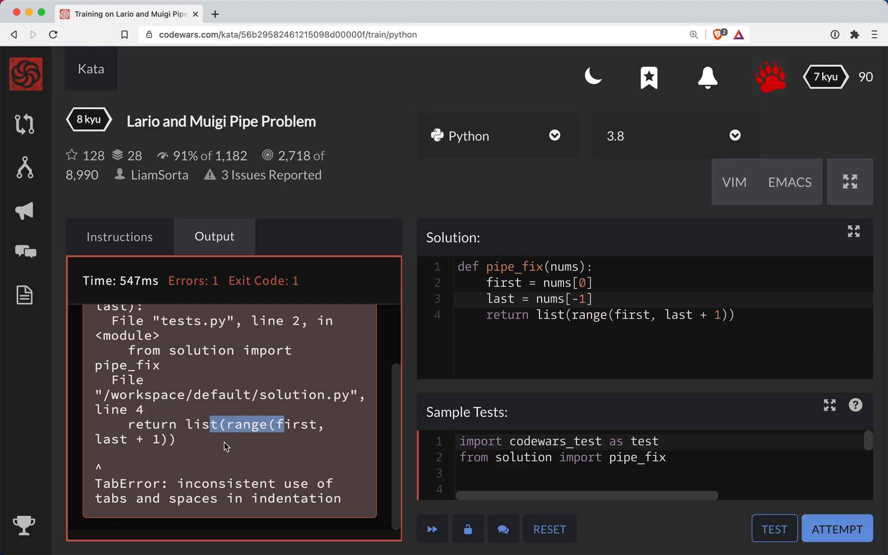
{"action": "mouse_move", "coordinate": [226, 481]}
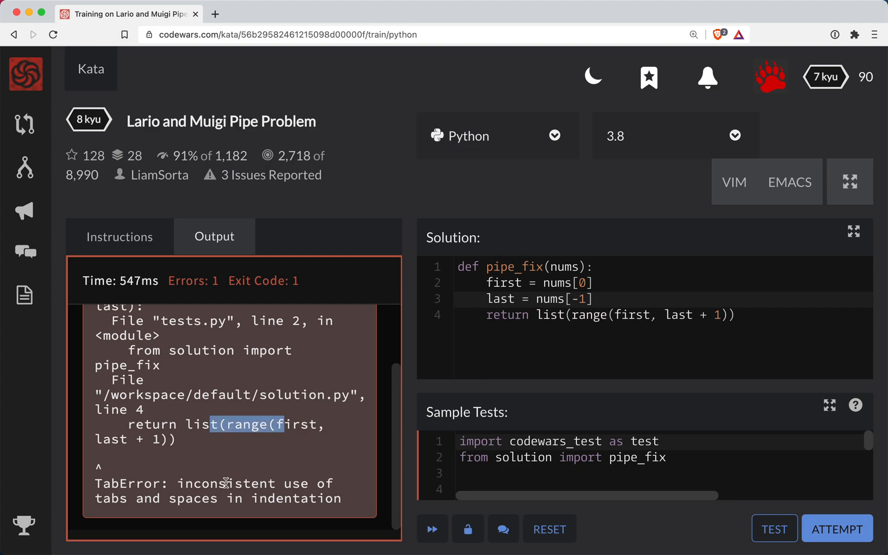
{"action": "double_click", "coordinate": [225, 483]}
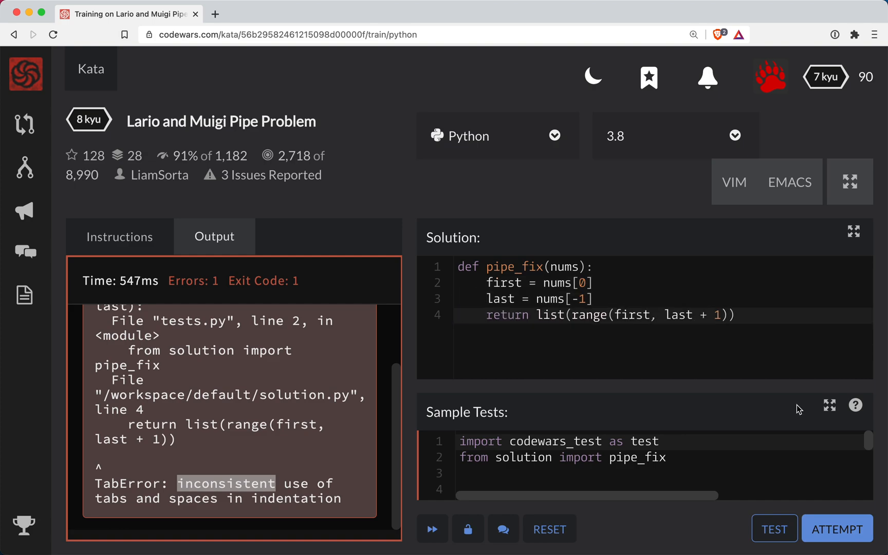
- Rerun the sample tests to see all 5 pass, then submit with ATTEMPT
{"action": "left_click", "coordinate": [773, 528]}
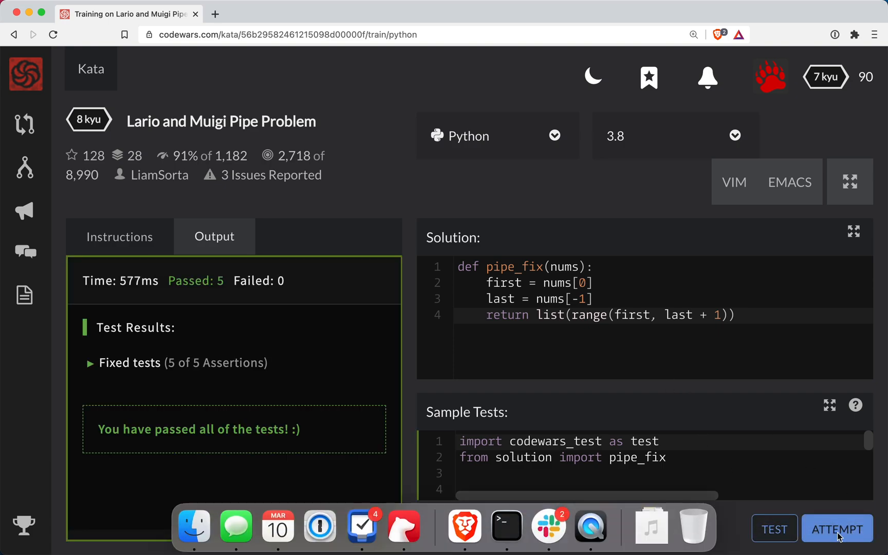
{"action": "left_click", "coordinate": [837, 529]}
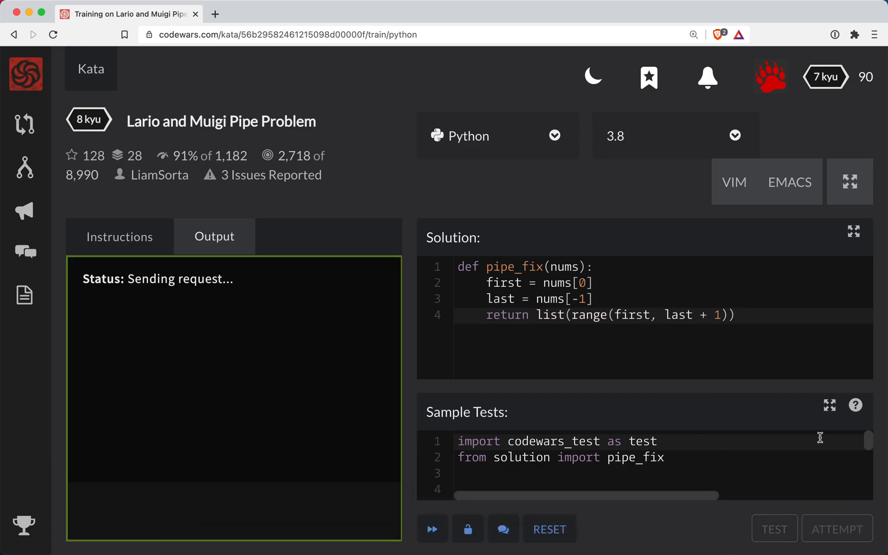